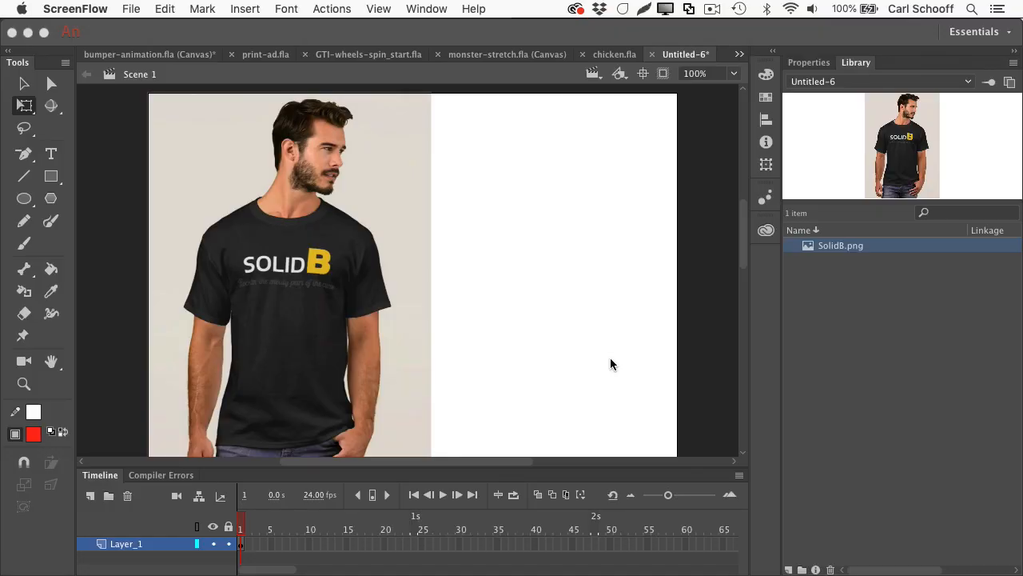
{"action": "mouse_move", "coordinate": [45, 246]}
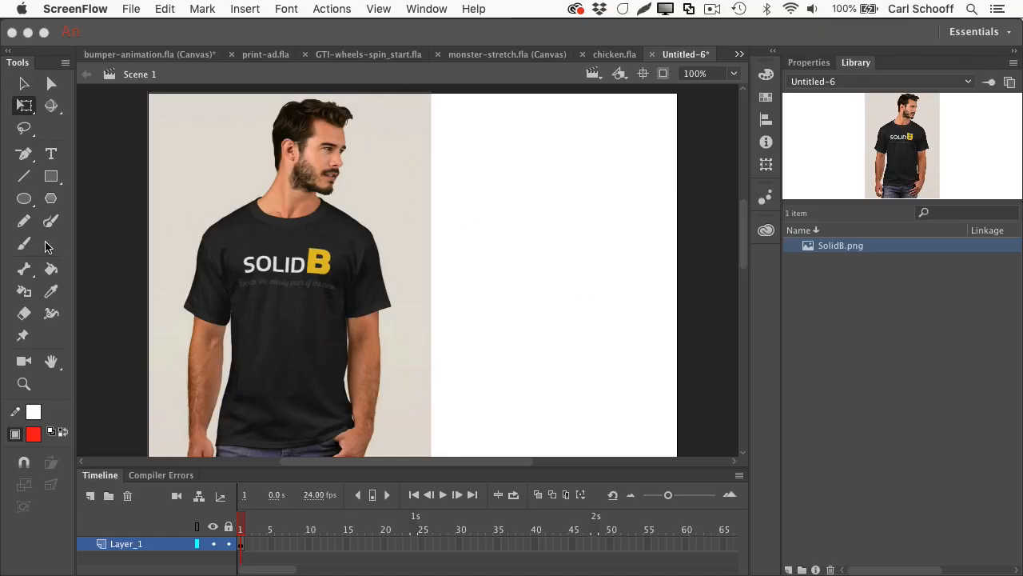
{"action": "mouse_move", "coordinate": [180, 212]}
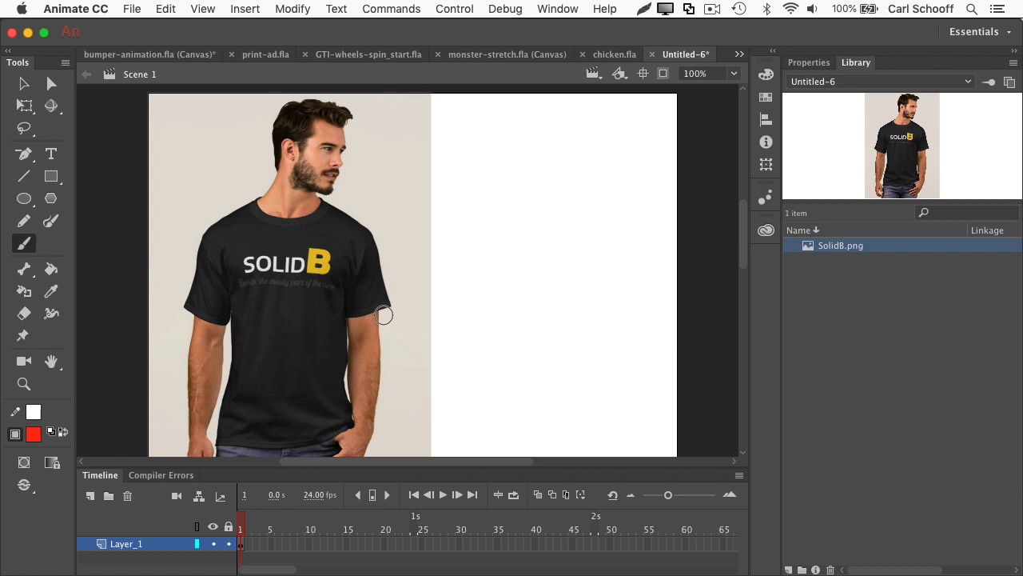
{"action": "mouse_move", "coordinate": [356, 272]}
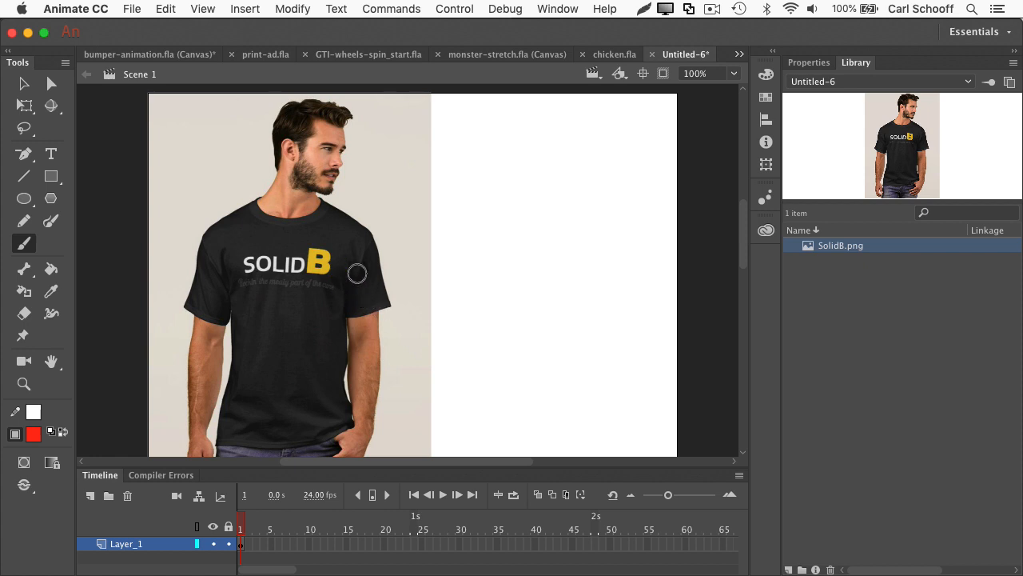
Step: Show the Properties panel and deselect the photo to reveal red fill, size 24 brush settings
{"action": "left_click", "coordinate": [24, 83]}
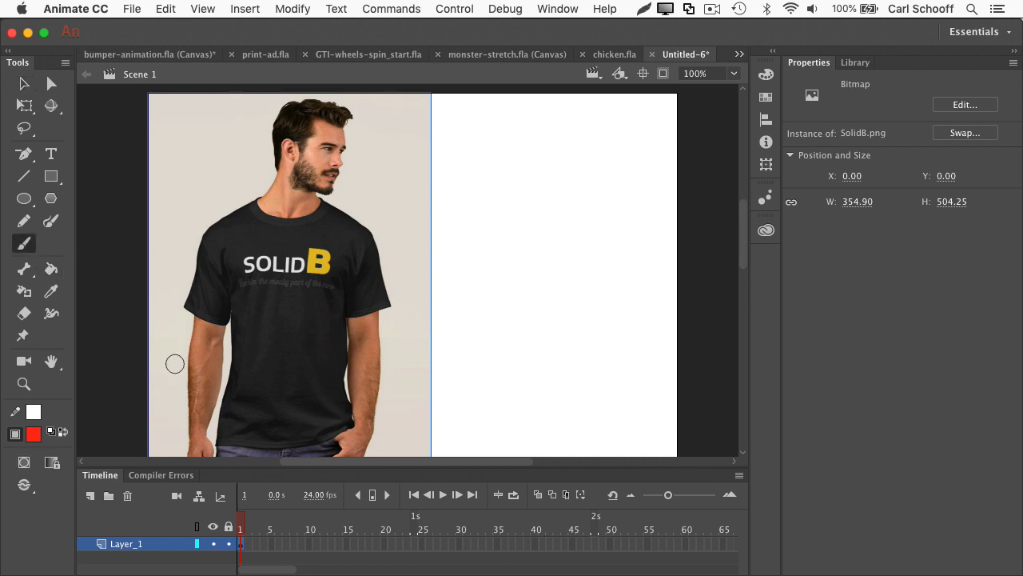
{"action": "left_click", "coordinate": [24, 243]}
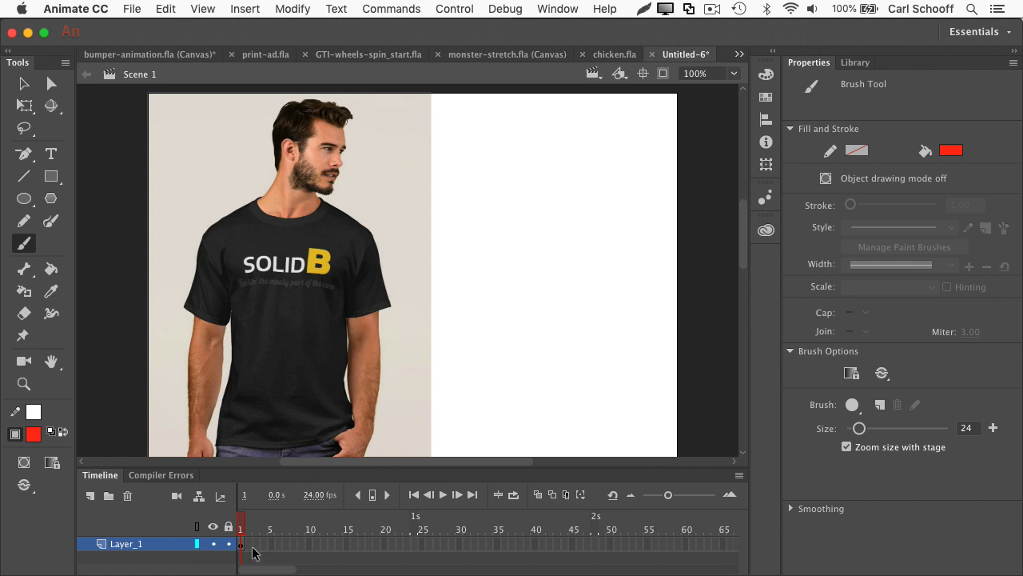
{"action": "left_click_drag", "start_coordinate": [392, 188], "coordinate": [392, 239]}
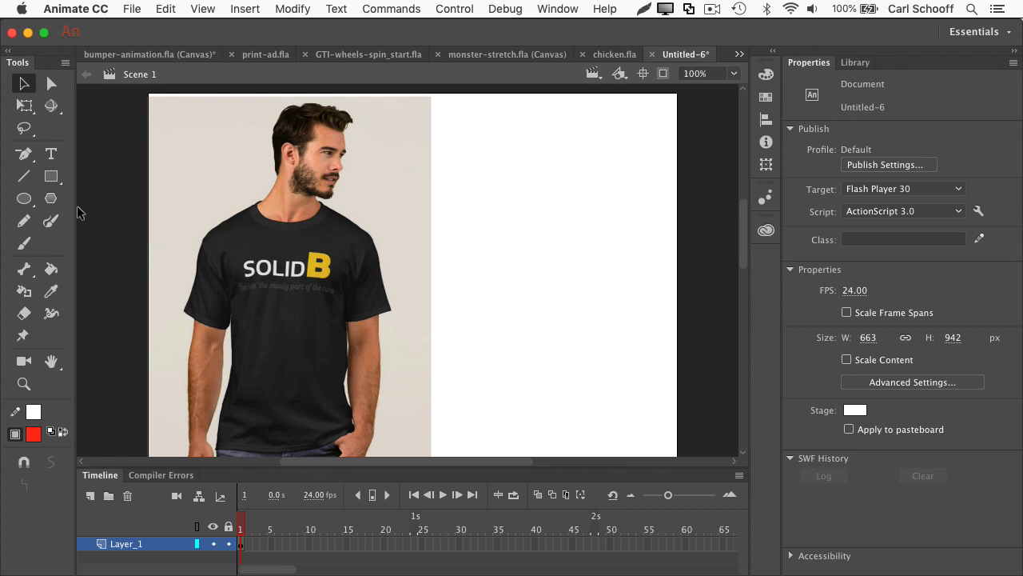
{"action": "left_click", "coordinate": [24, 244]}
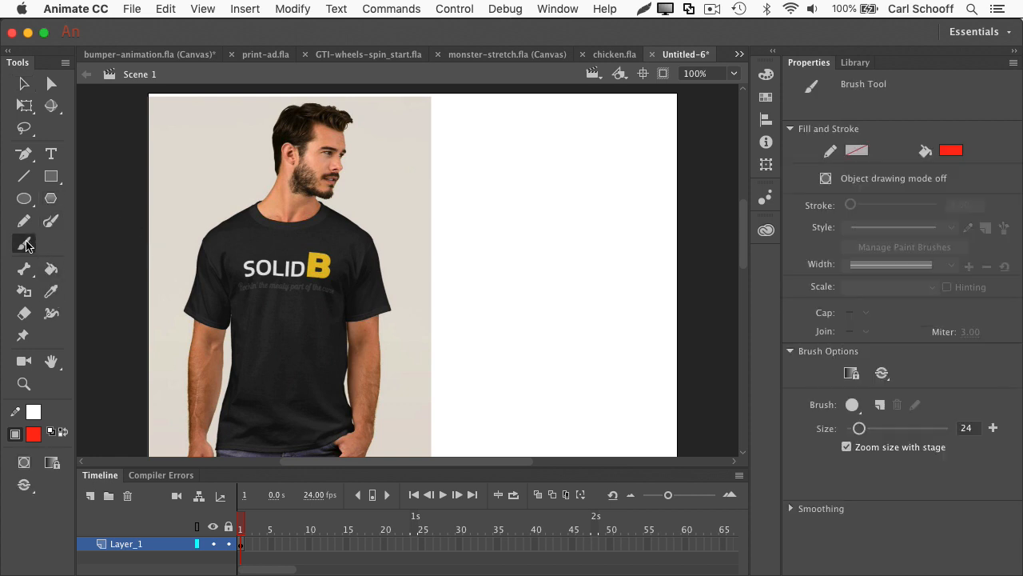
{"action": "left_click_drag", "start_coordinate": [435, 220], "coordinate": [626, 224]}
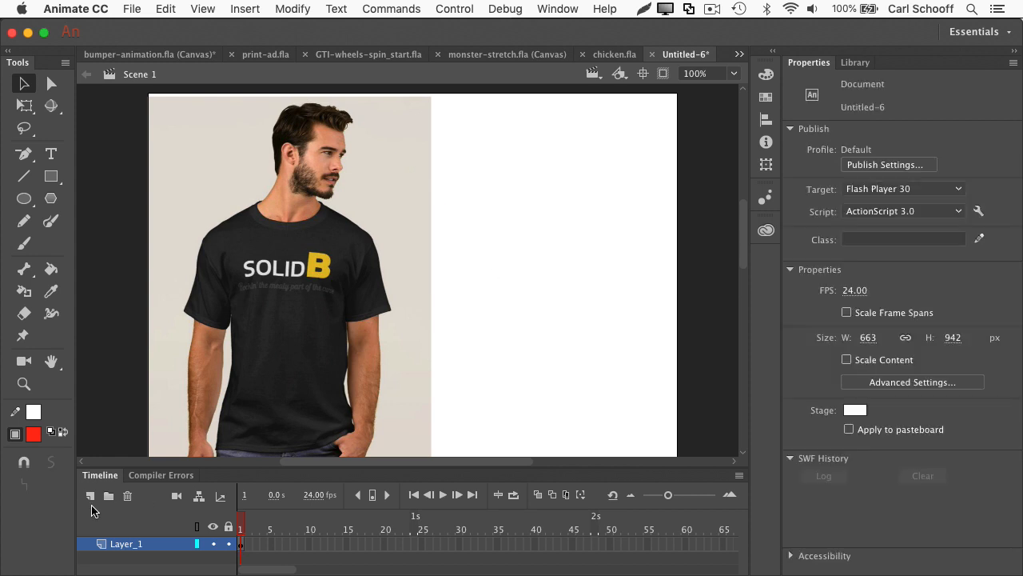
Step: Add Layer_2 above Layer_1 and pick the Brush tool again
{"action": "left_click", "coordinate": [90, 496]}
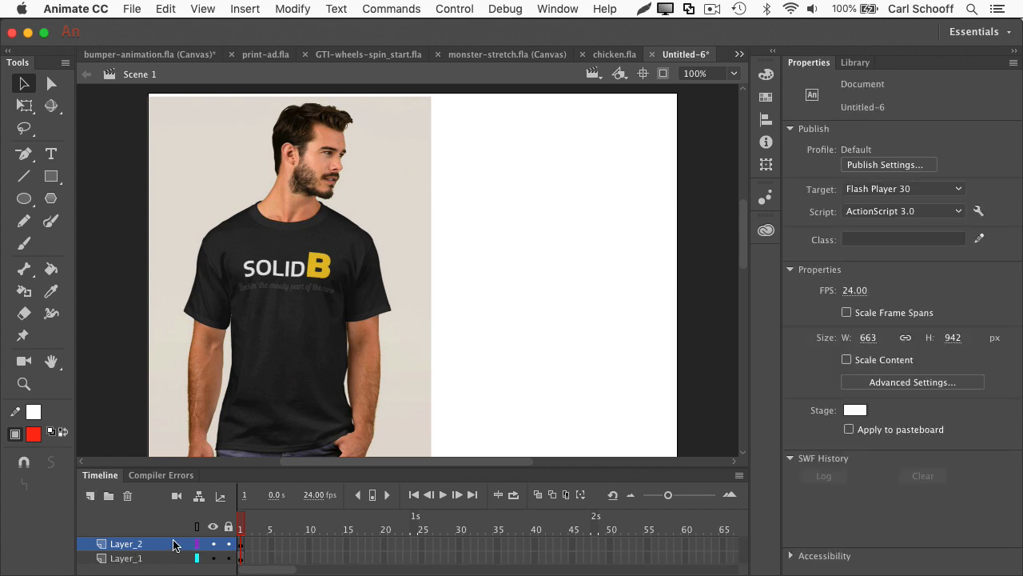
{"action": "left_click", "coordinate": [24, 243]}
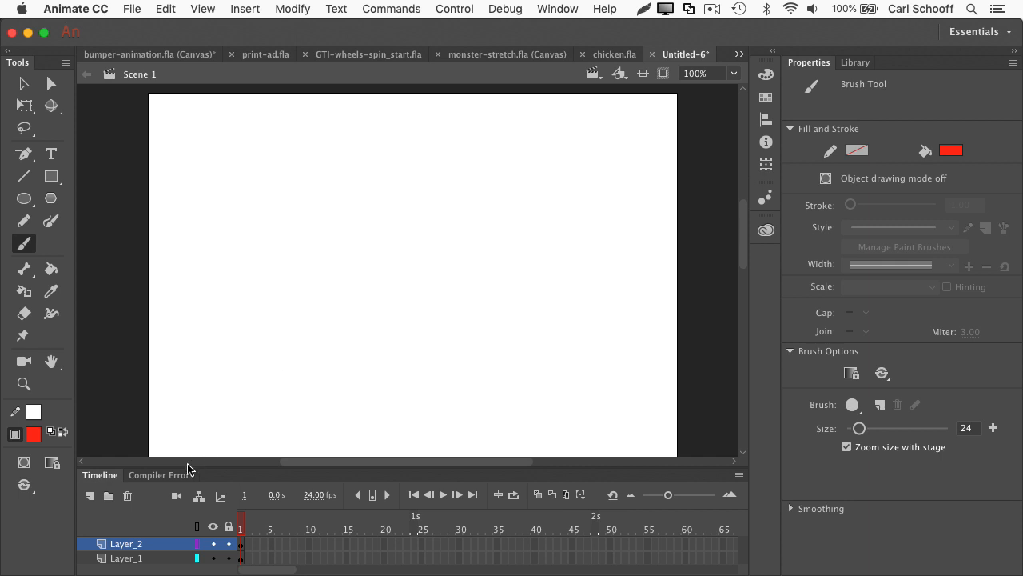
{"action": "mouse_move", "coordinate": [24, 244]}
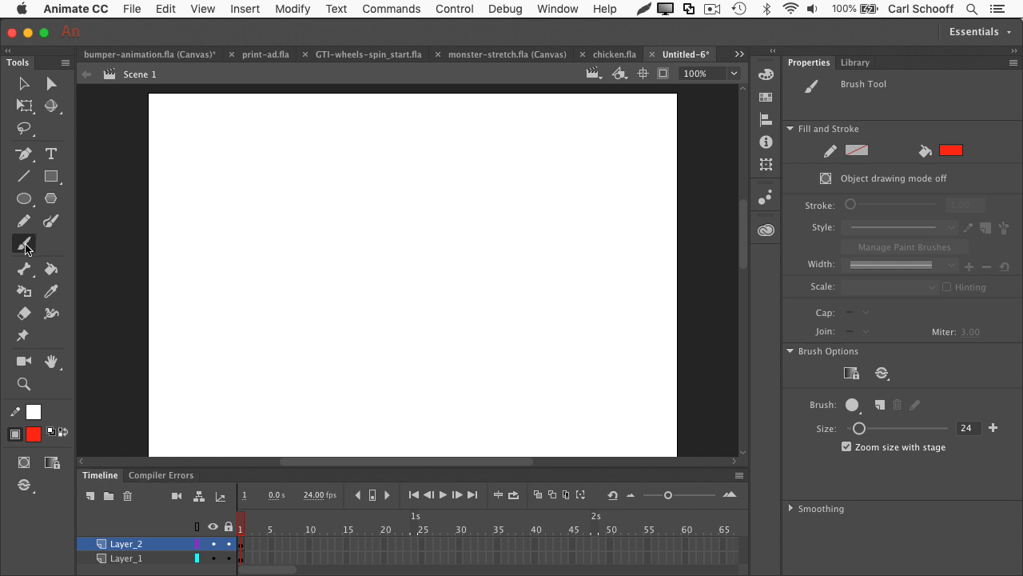
{"action": "left_click", "coordinate": [23, 483]}
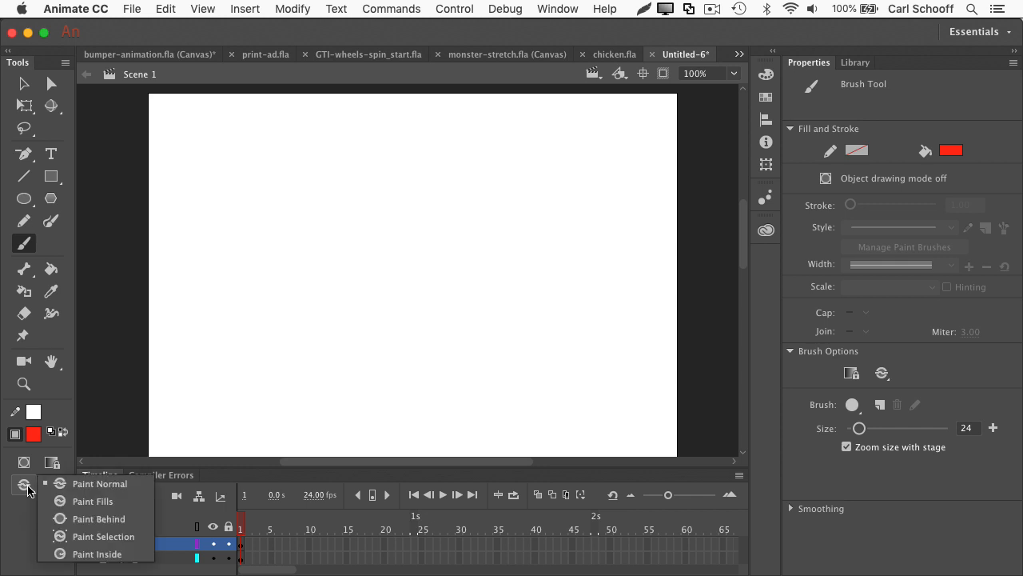
{"action": "mouse_move", "coordinate": [128, 485]}
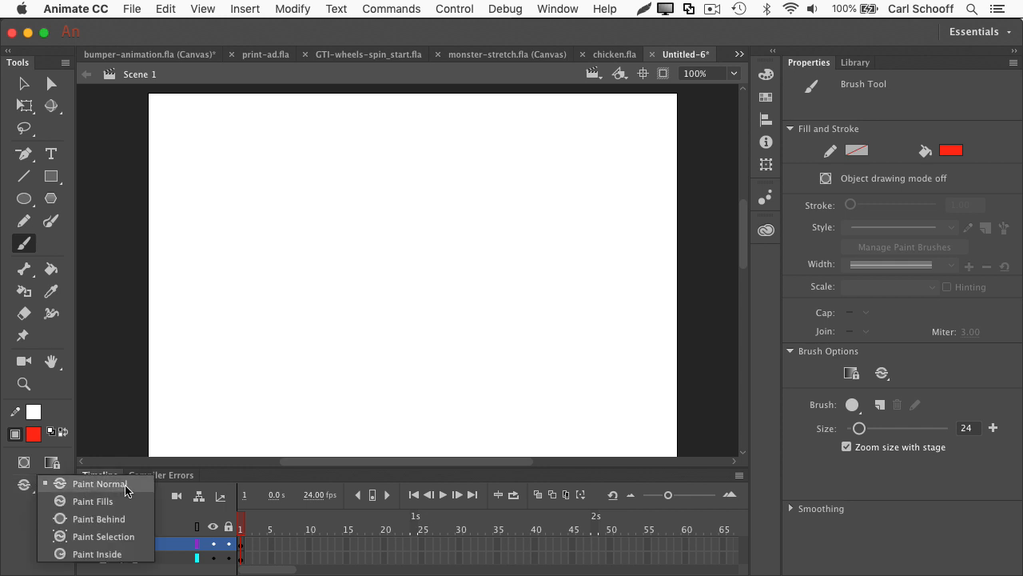
{"action": "mouse_move", "coordinate": [122, 501]}
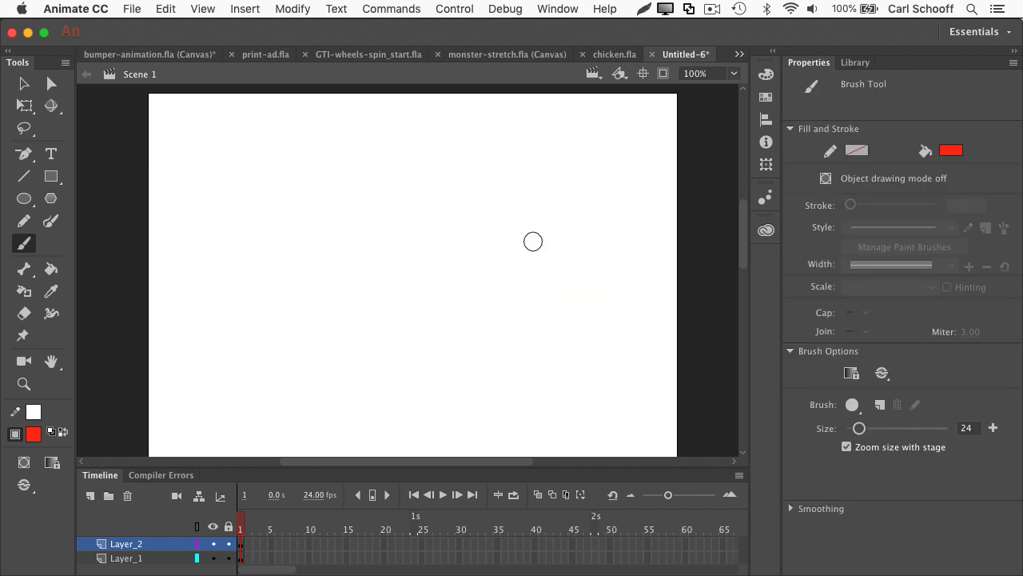
{"action": "left_click", "coordinate": [16, 482]}
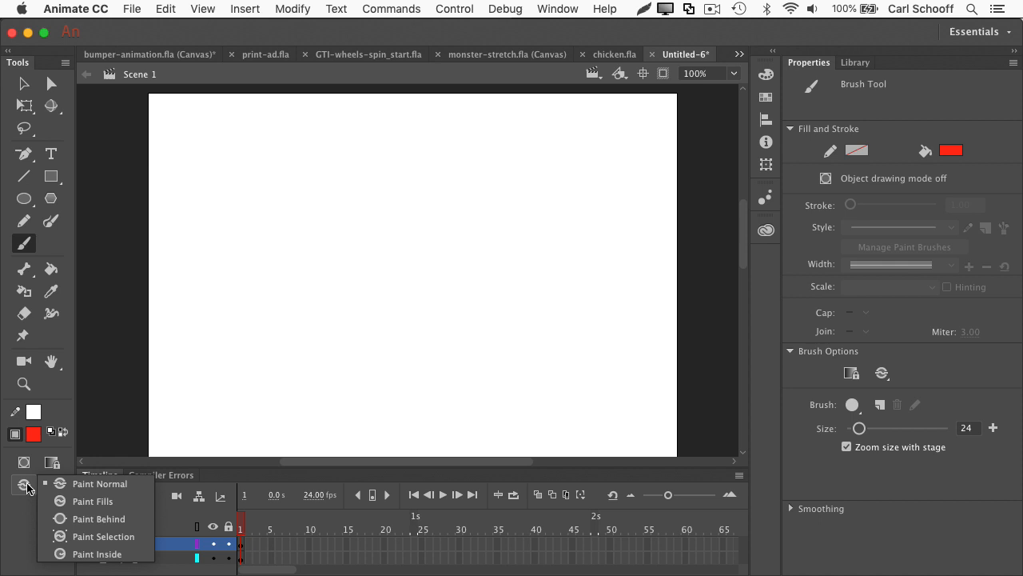
{"action": "mouse_move", "coordinate": [111, 518]}
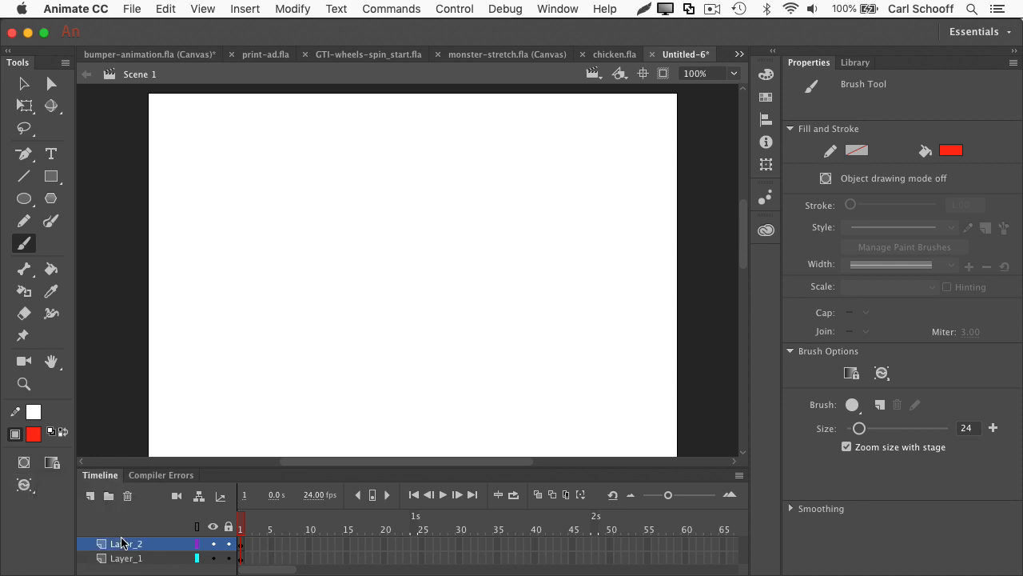
{"action": "left_click_drag", "start_coordinate": [220, 231], "coordinate": [411, 219]}
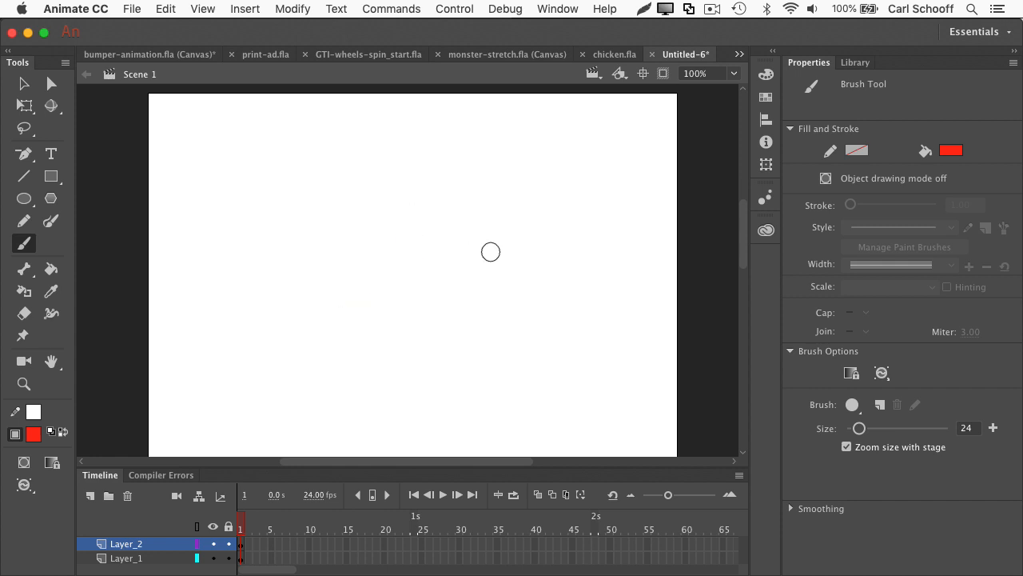
{"action": "mouse_move", "coordinate": [336, 201]}
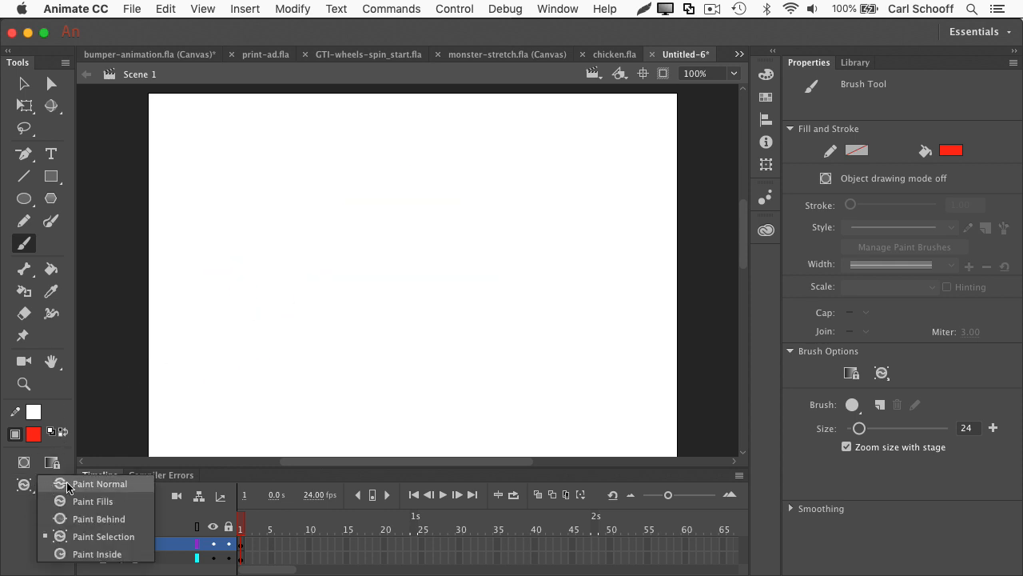
{"action": "left_click", "coordinate": [84, 483]}
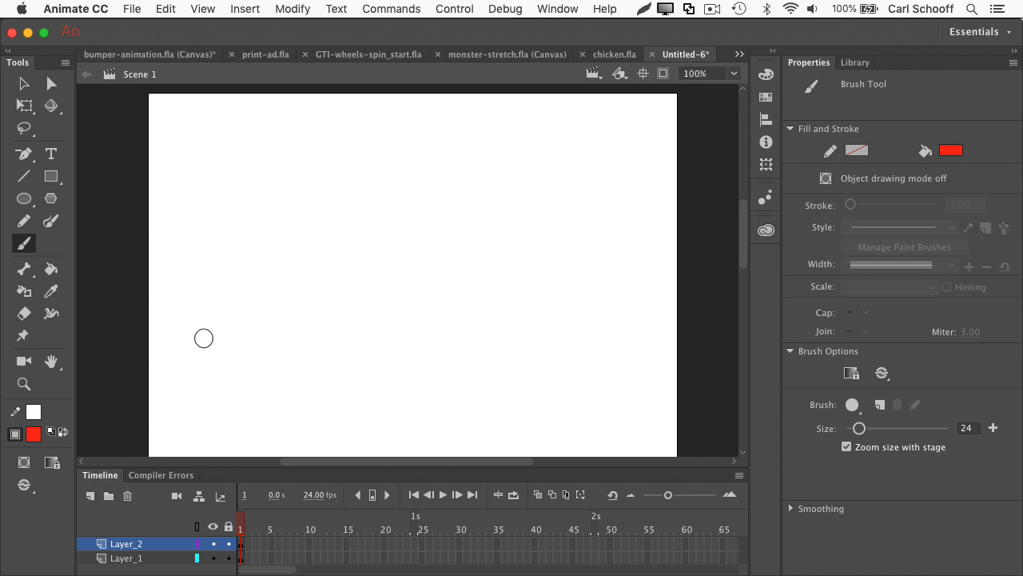
Step: Brush a closed red loop near the stage centre on Layer_2
{"action": "left_click_drag", "start_coordinate": [203, 338], "coordinate": [467, 235]}
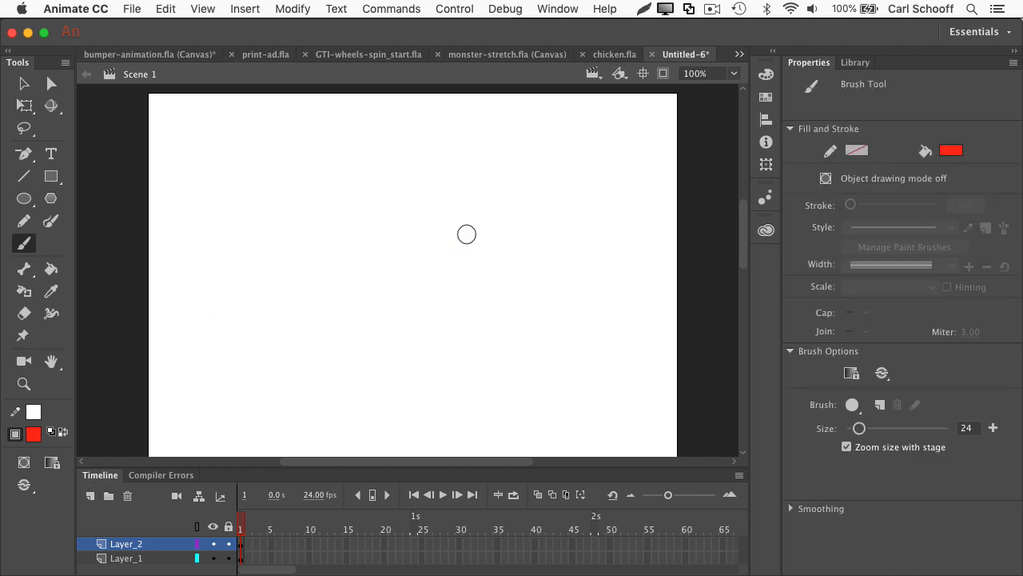
{"action": "mouse_move", "coordinate": [472, 235]}
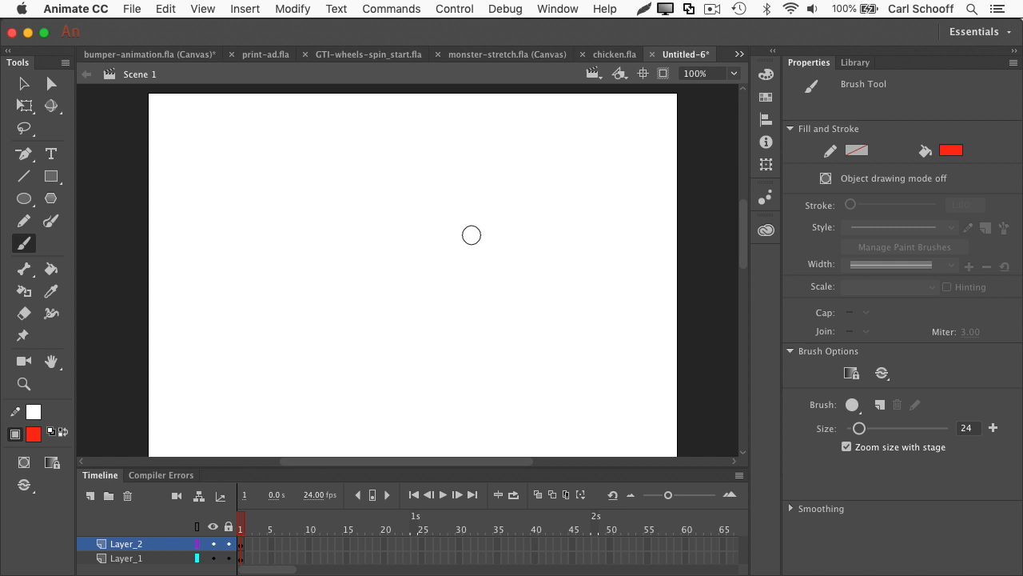
{"action": "mouse_move", "coordinate": [294, 311]}
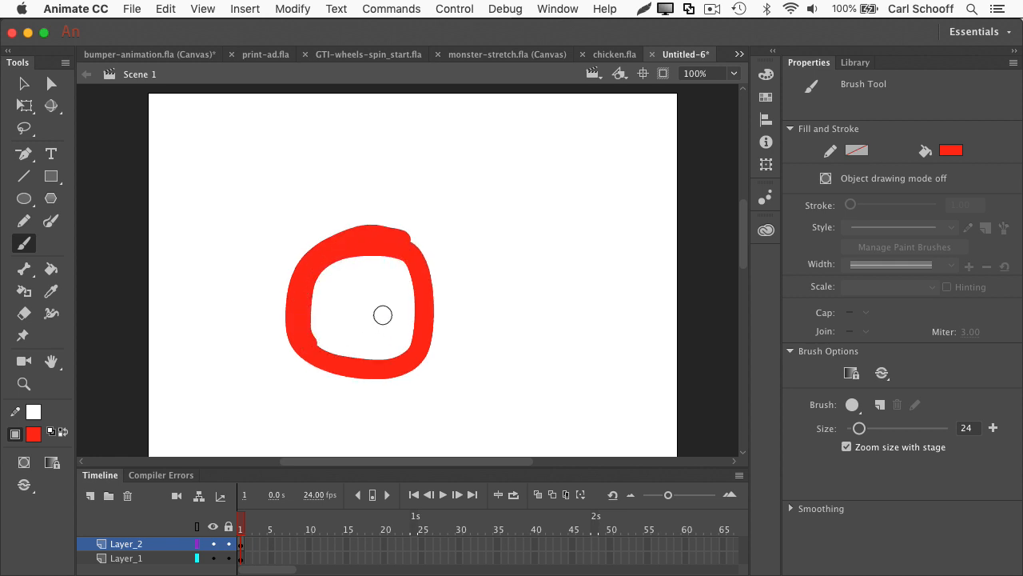
{"action": "left_click", "coordinate": [383, 314]}
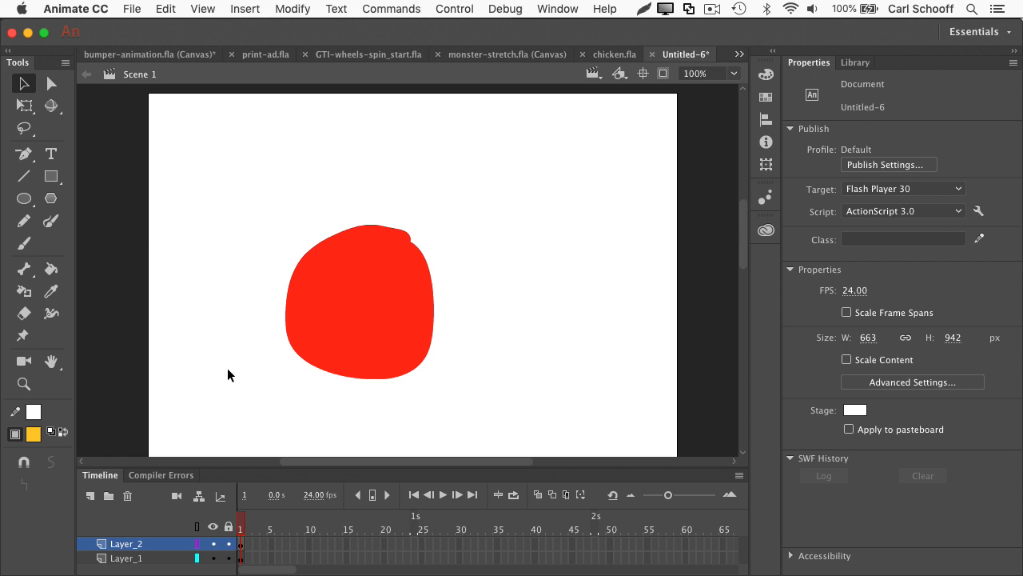
{"action": "mouse_move", "coordinate": [25, 243]}
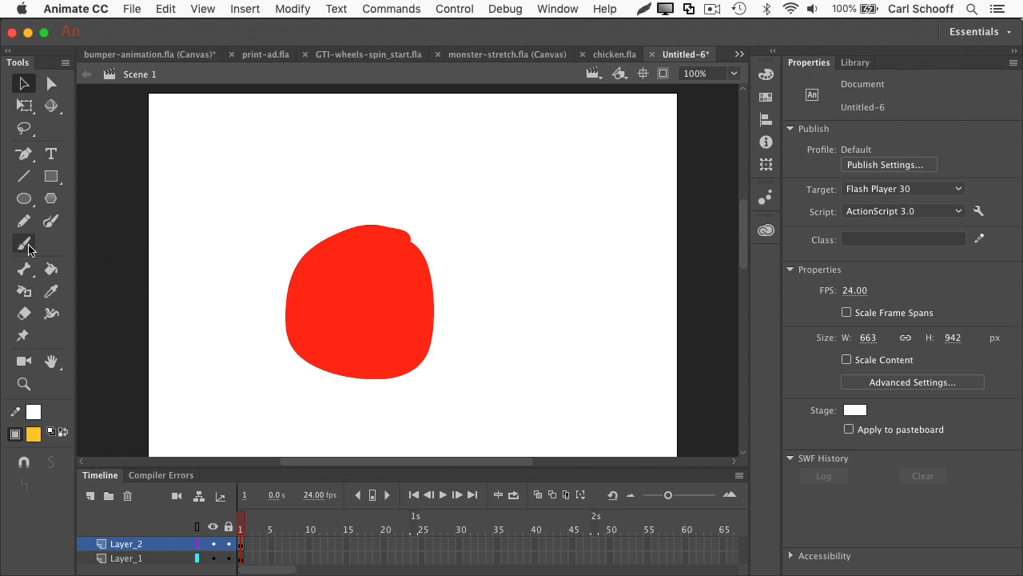
Step: Switch back to the Brush tool after filling the ring and choosing yellow
{"action": "left_click", "coordinate": [24, 244]}
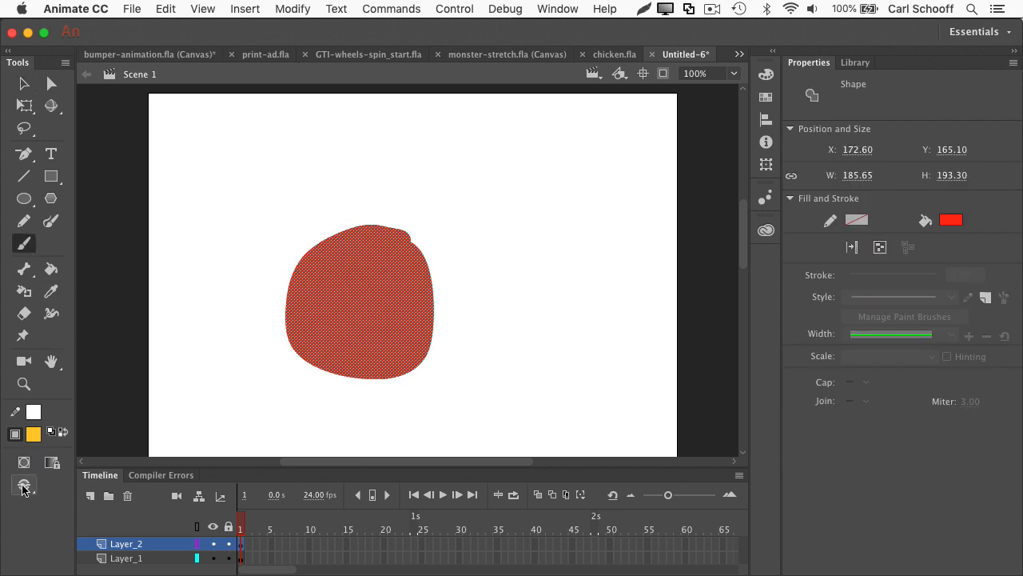
Step: Set Brush Mode to Paint Selection and drag a yellow stripe across the red blob
{"action": "left_click", "coordinate": [21, 481]}
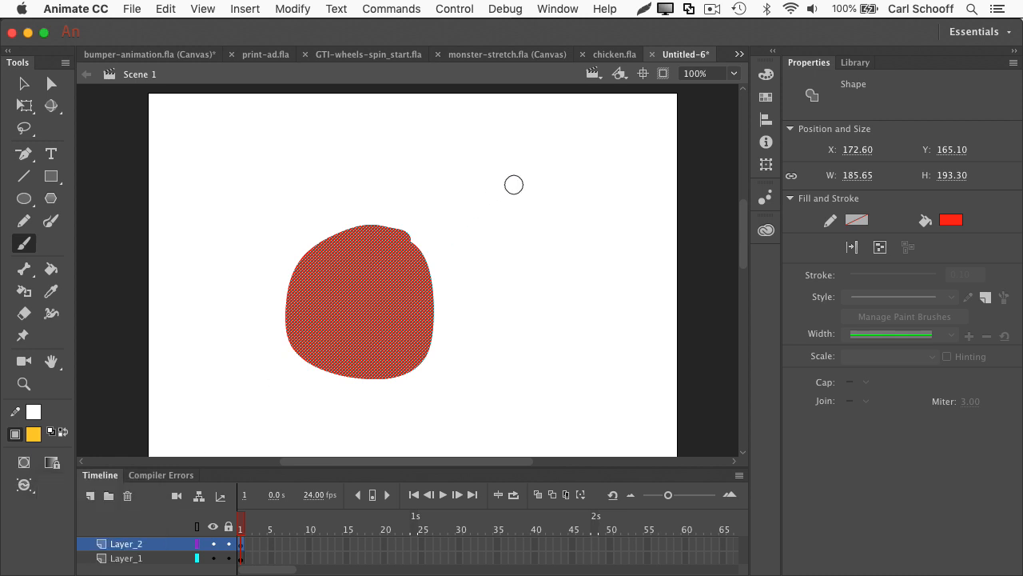
{"action": "left_click_drag", "start_coordinate": [514, 184], "coordinate": [199, 417]}
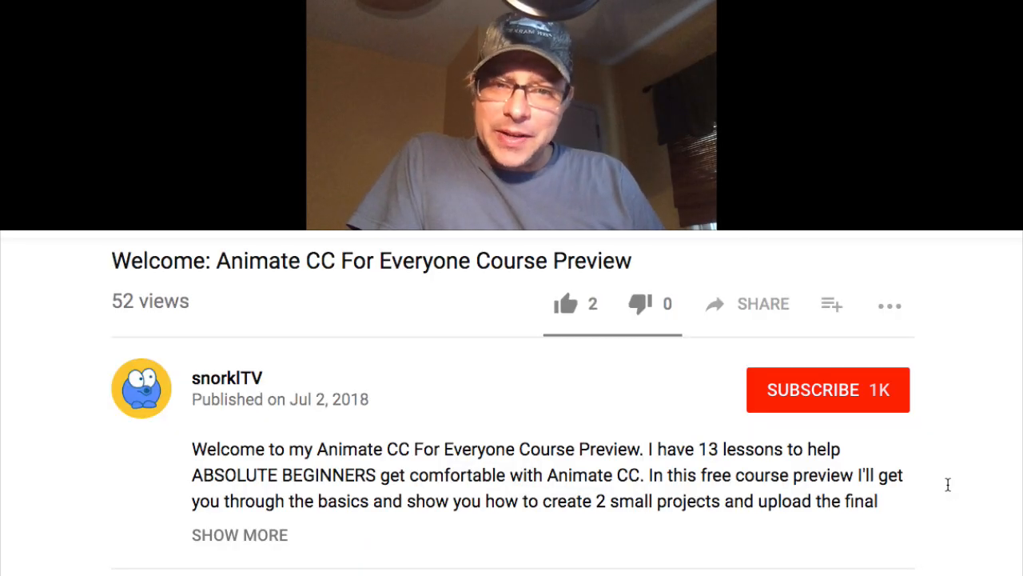
Step: Like the Animate CC For Everyone preview video and subscribe to snorklTV
{"action": "left_click", "coordinate": [565, 303]}
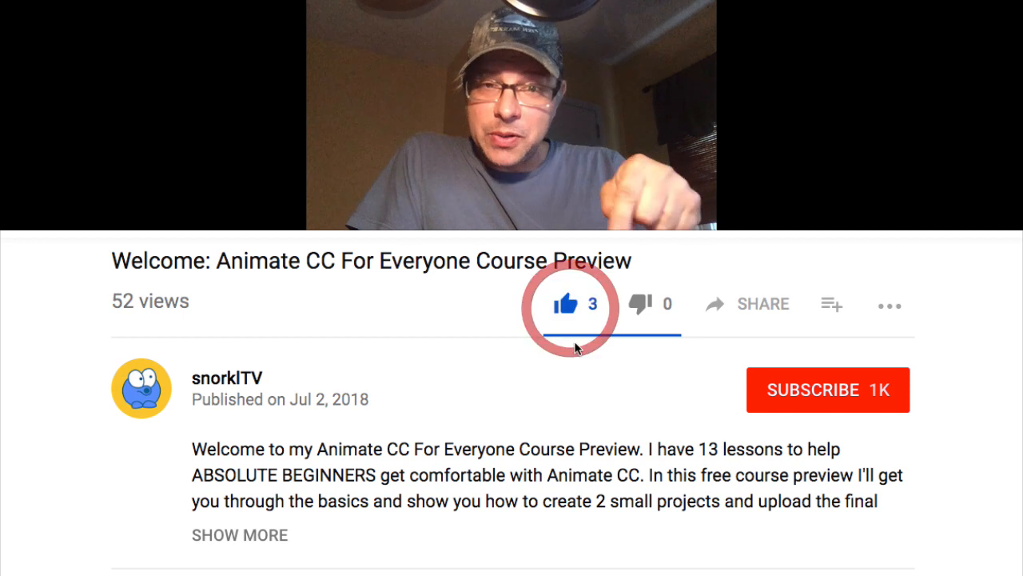
{"action": "left_click", "coordinate": [828, 390]}
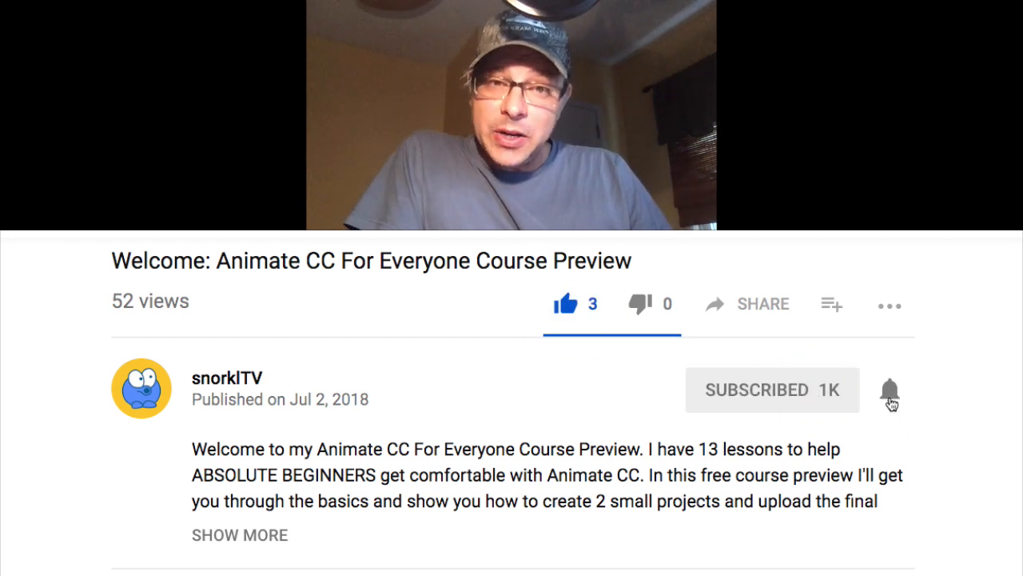